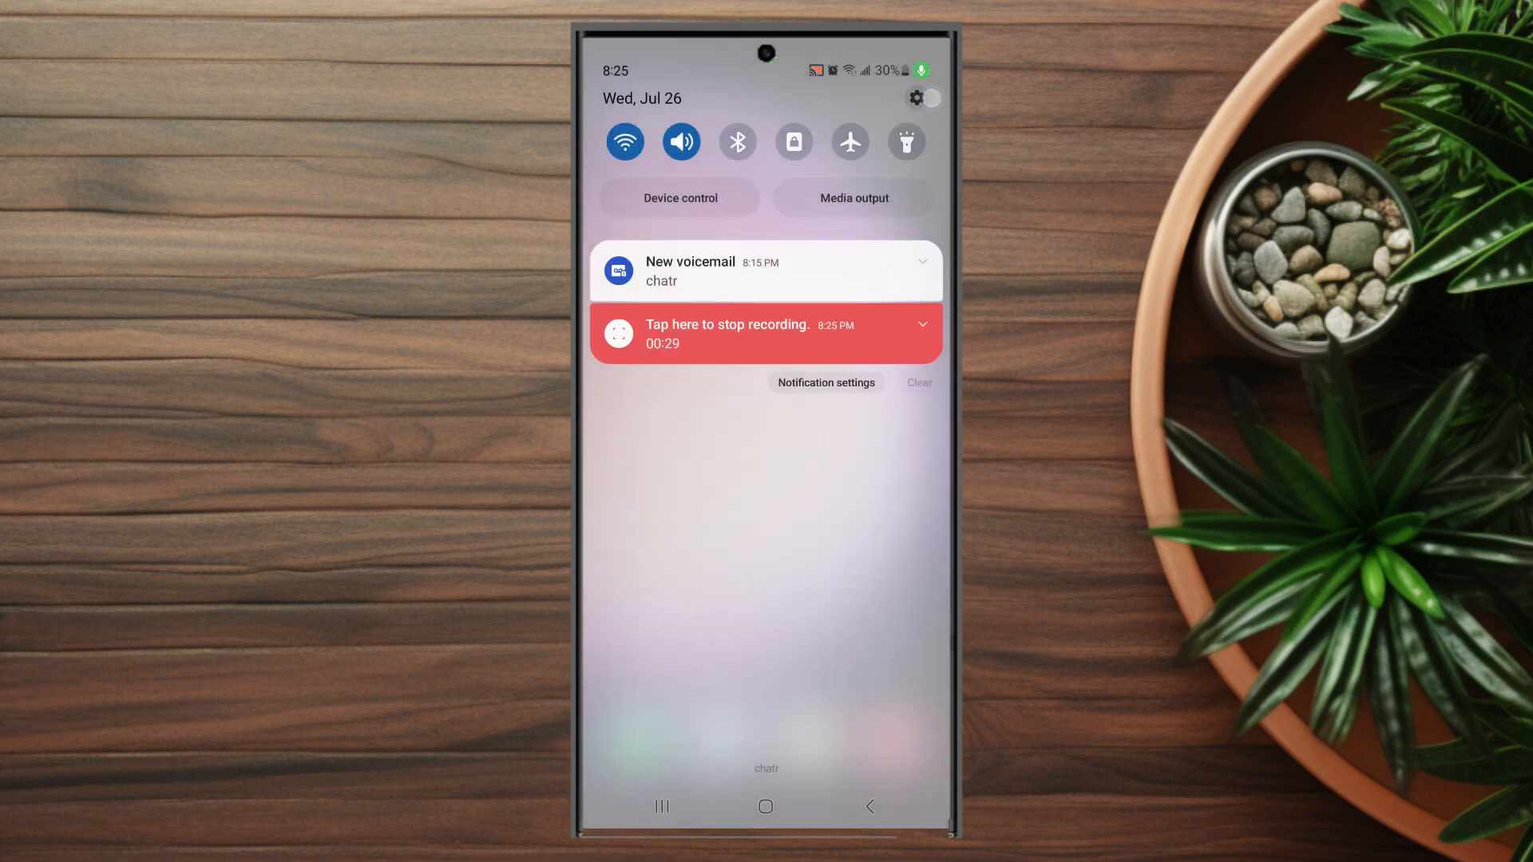
Step: Open device Settings from the gear in the notification shade
click(915, 98)
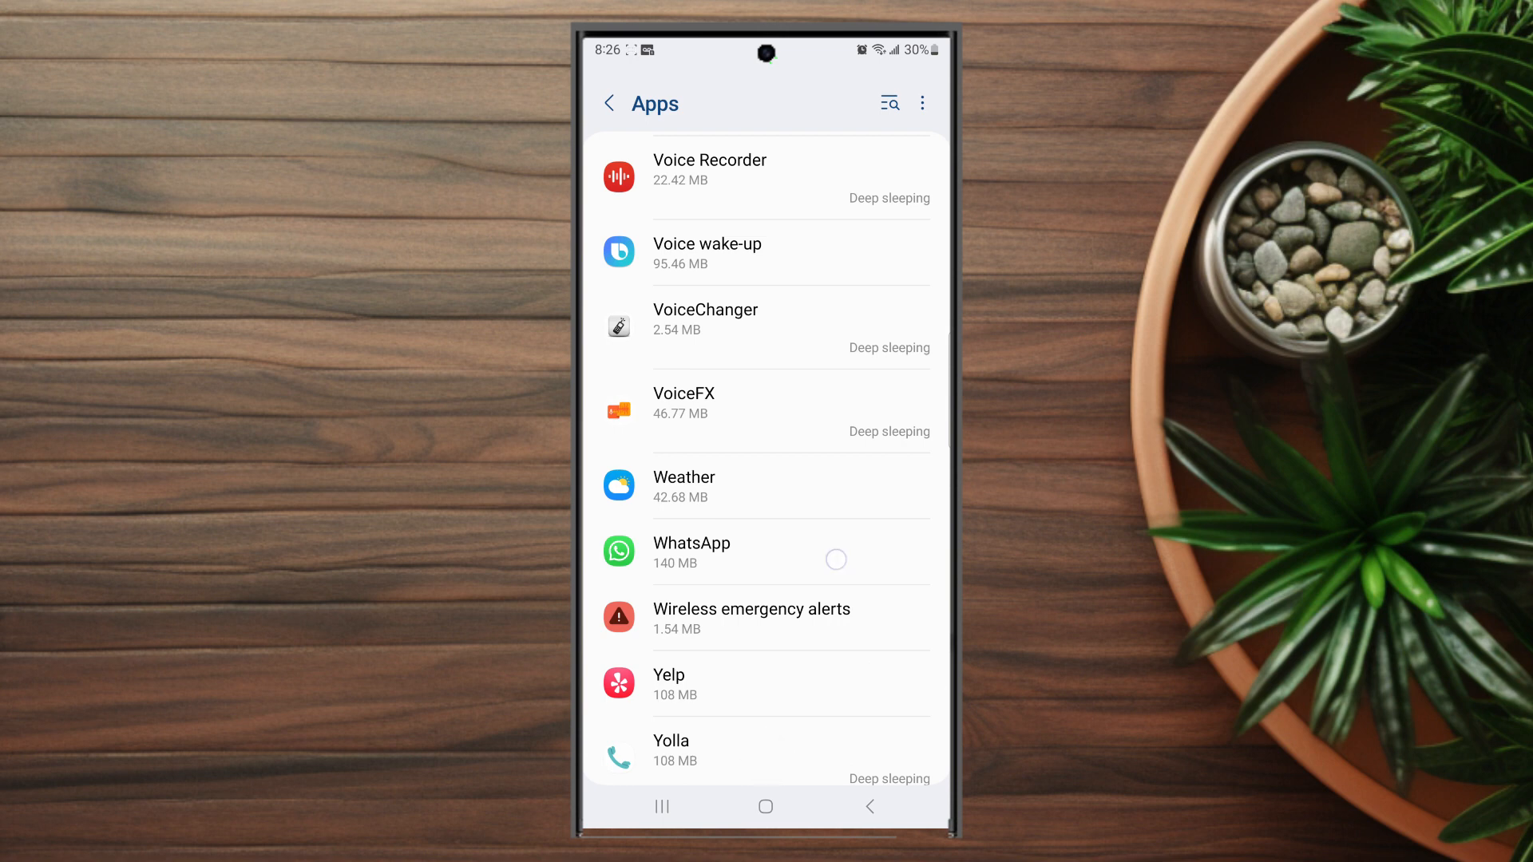
Step: Open WhatsApp's App info and its in-app notification settings page
click(692, 543)
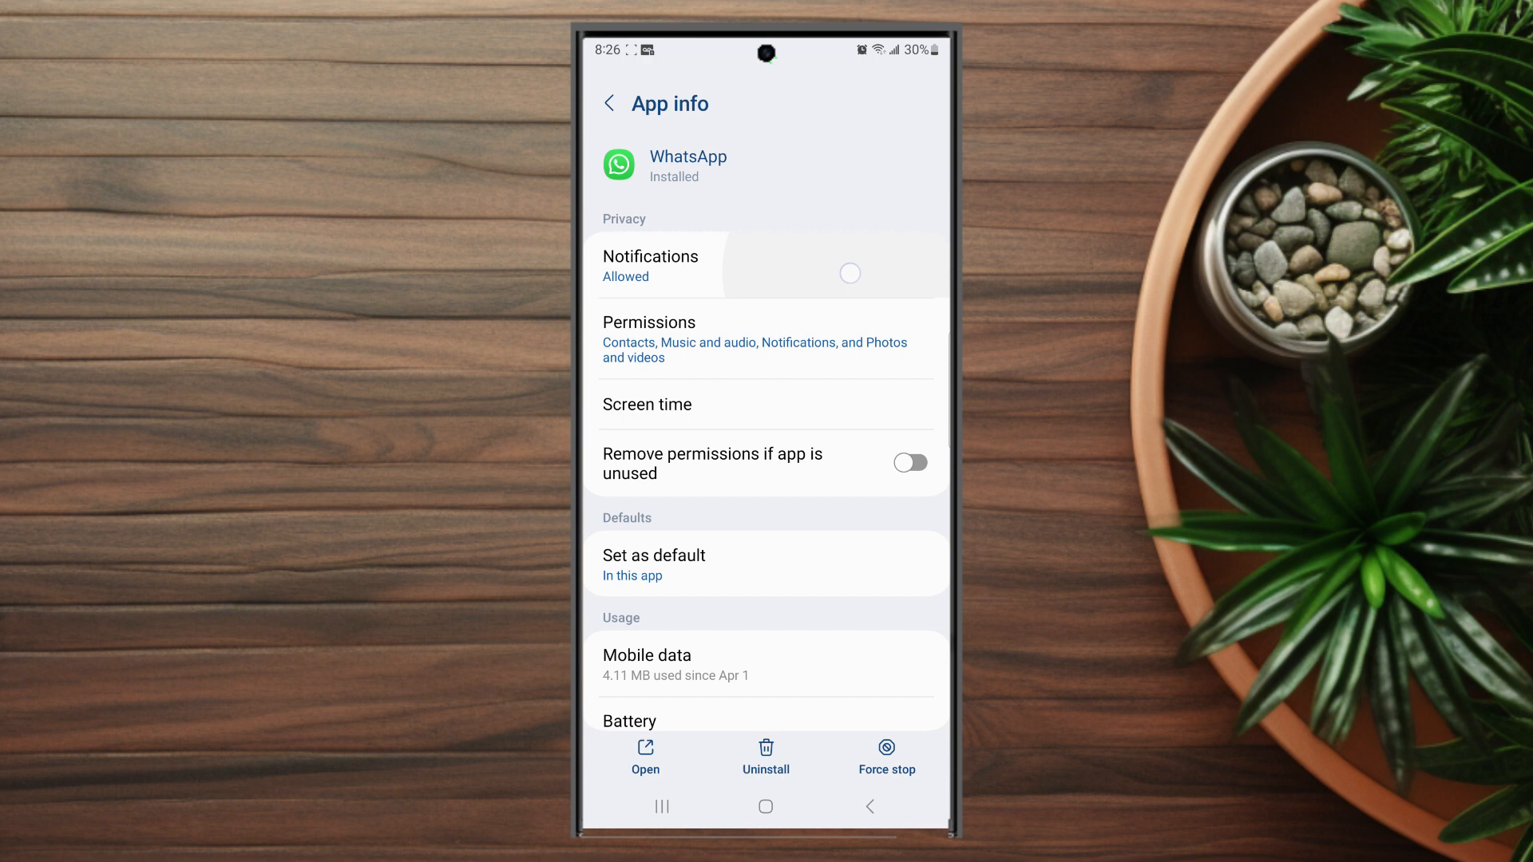
click(649, 265)
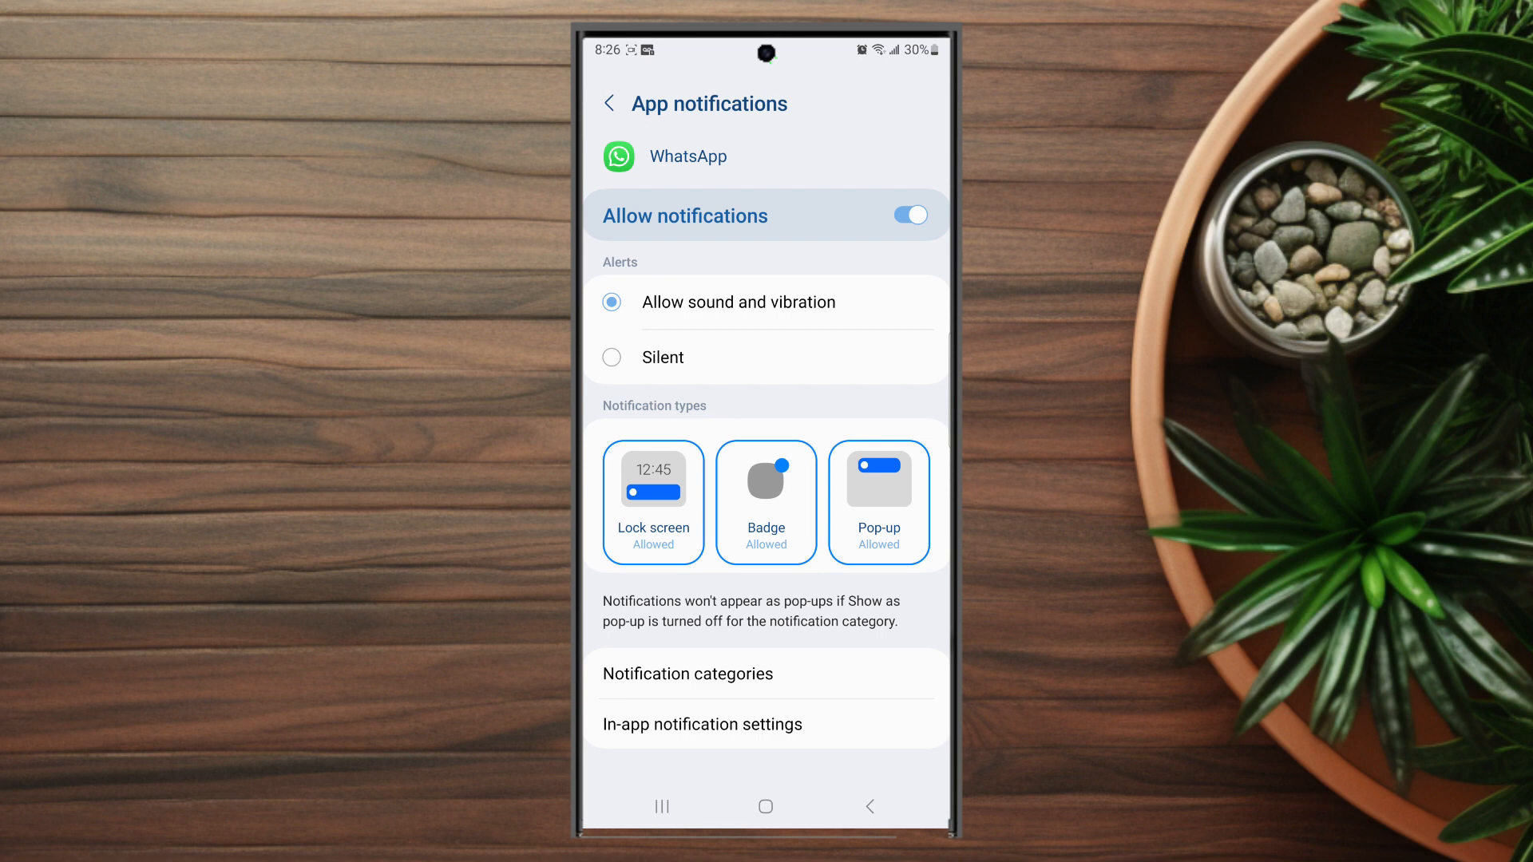
click(702, 723)
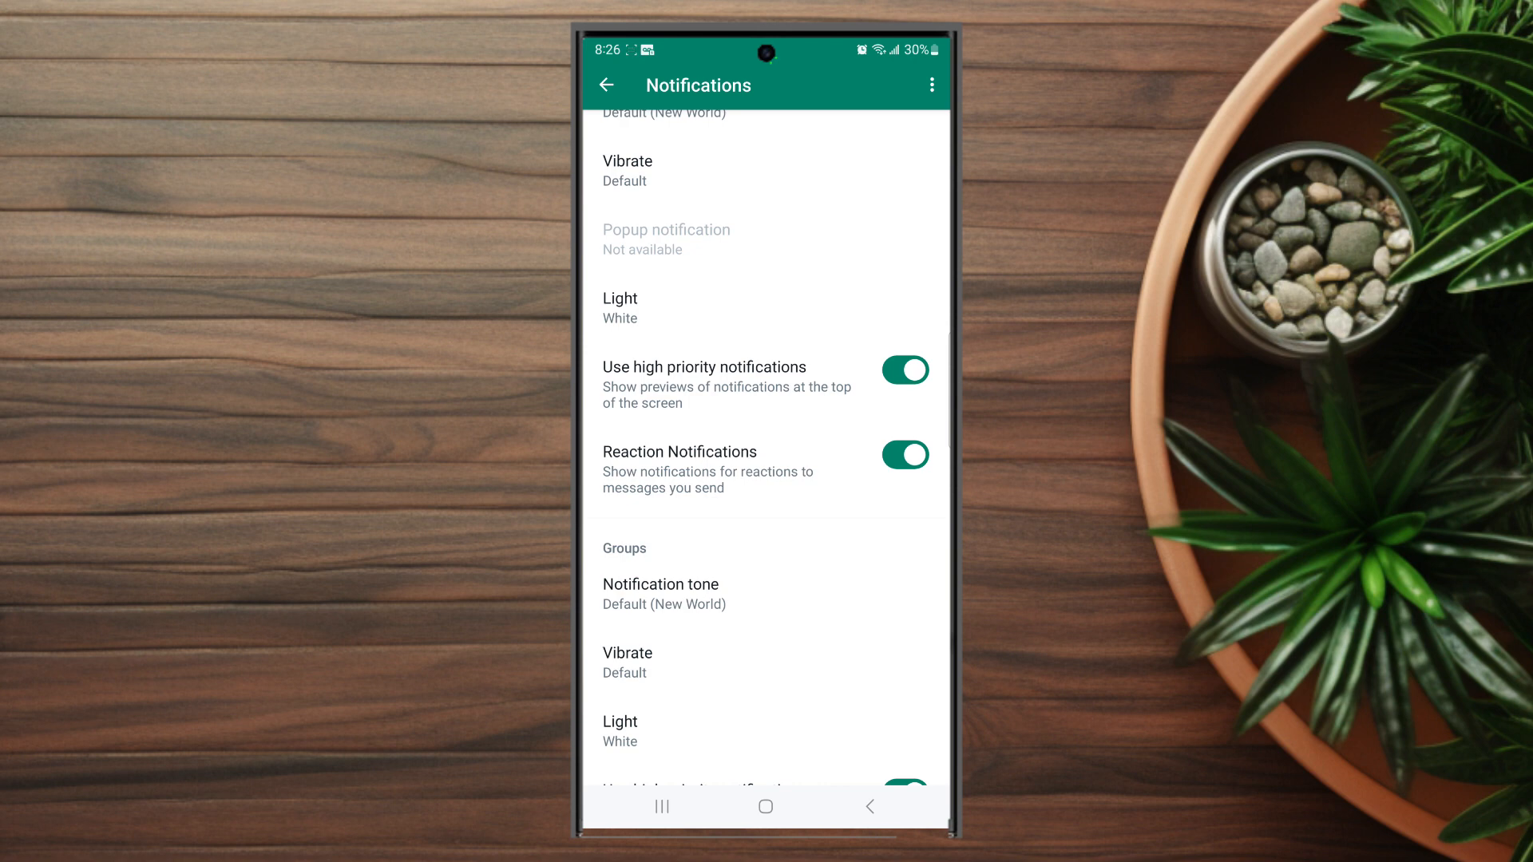
Step: Toggle WhatsApp's Reaction Notifications off and then back on
click(903, 454)
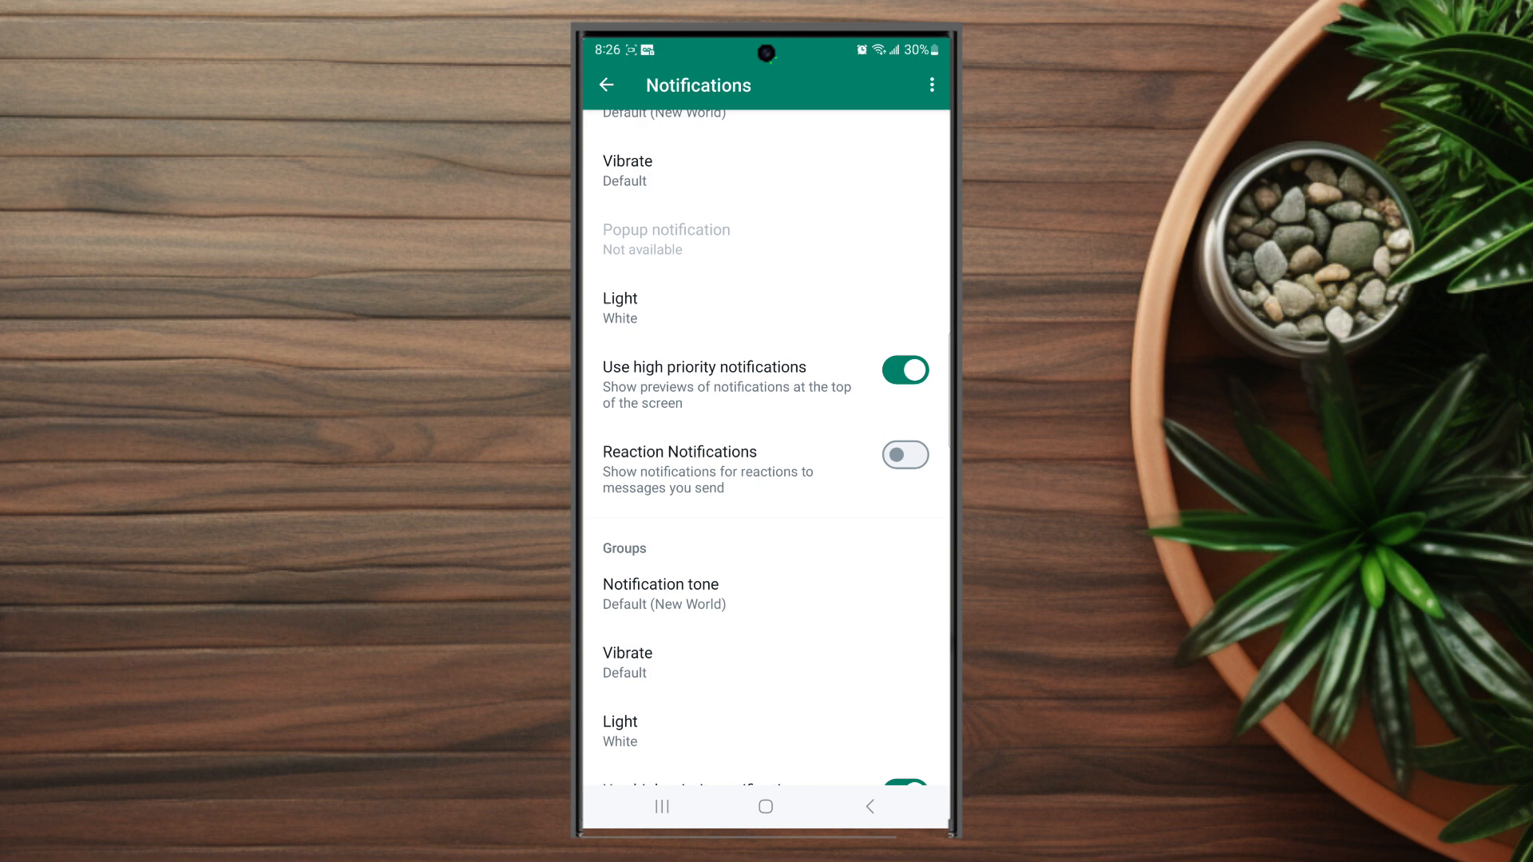
click(903, 456)
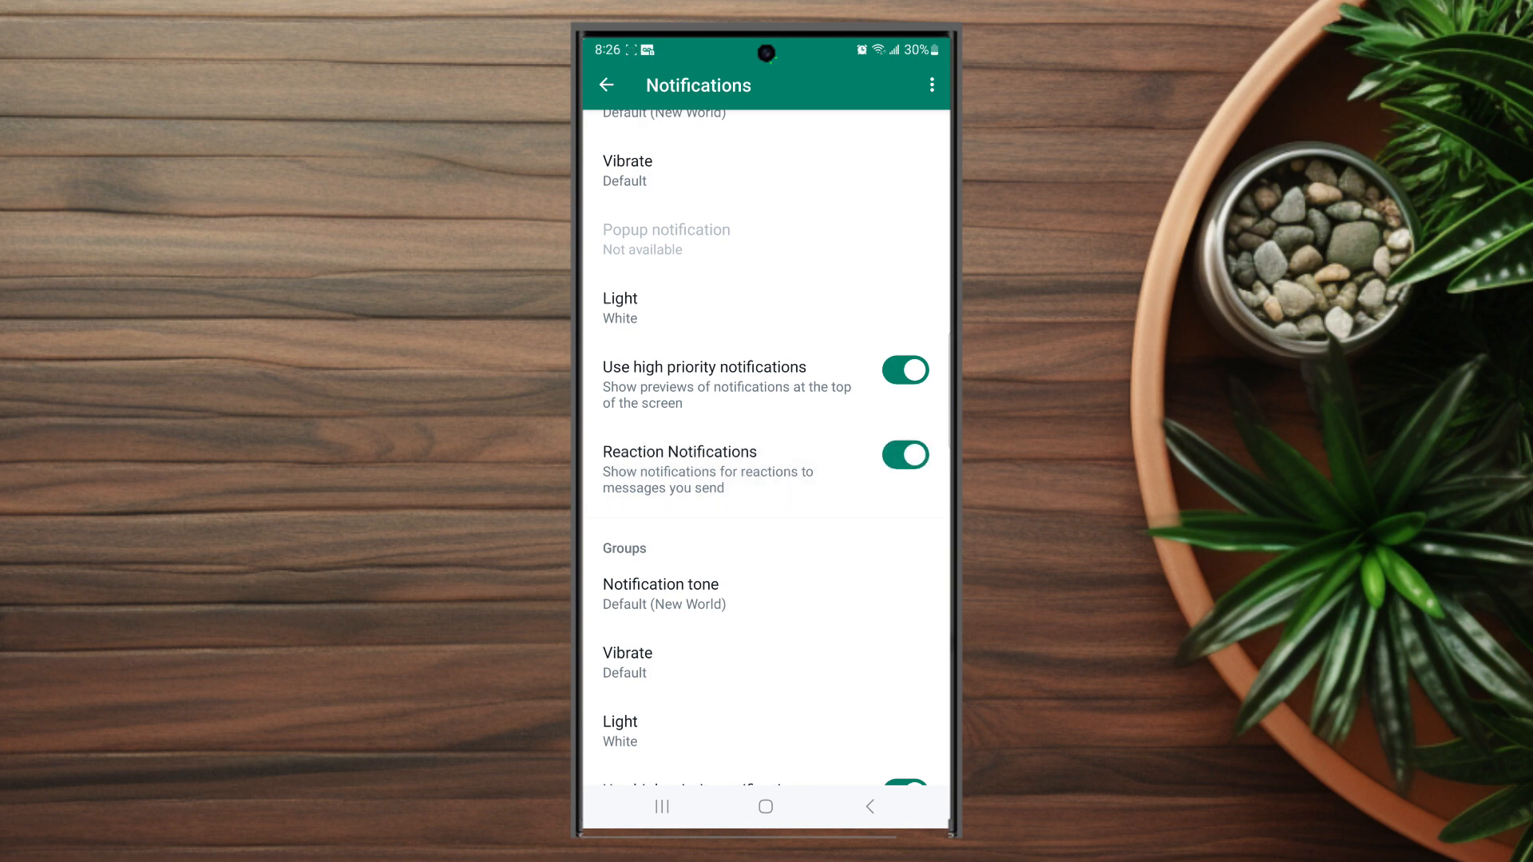